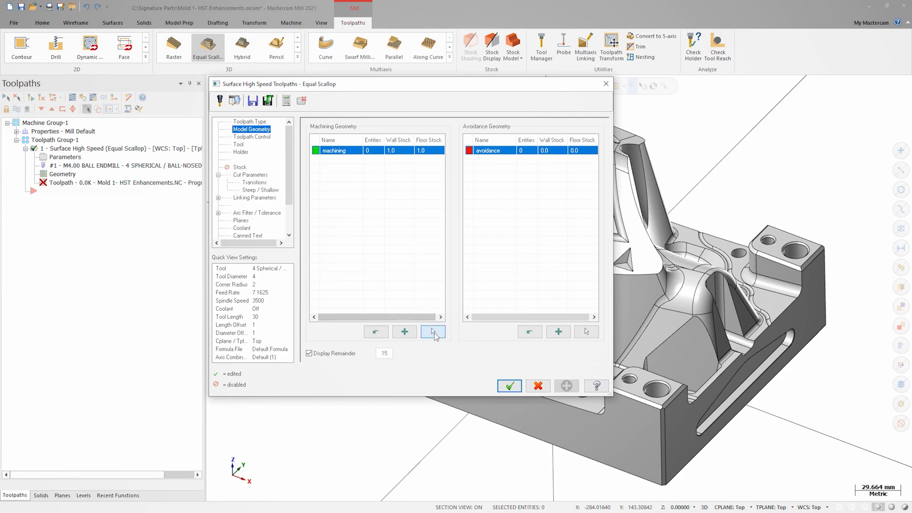
# - Select the 4 pocket faces as machining geometry and 10 surrounding faces as avoidance geometry
pyautogui.click(433, 331)
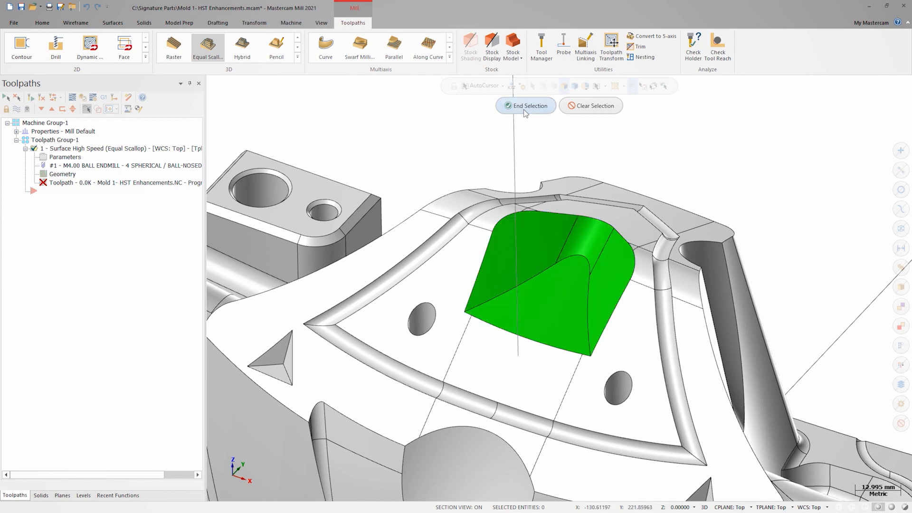
pyautogui.click(525, 105)
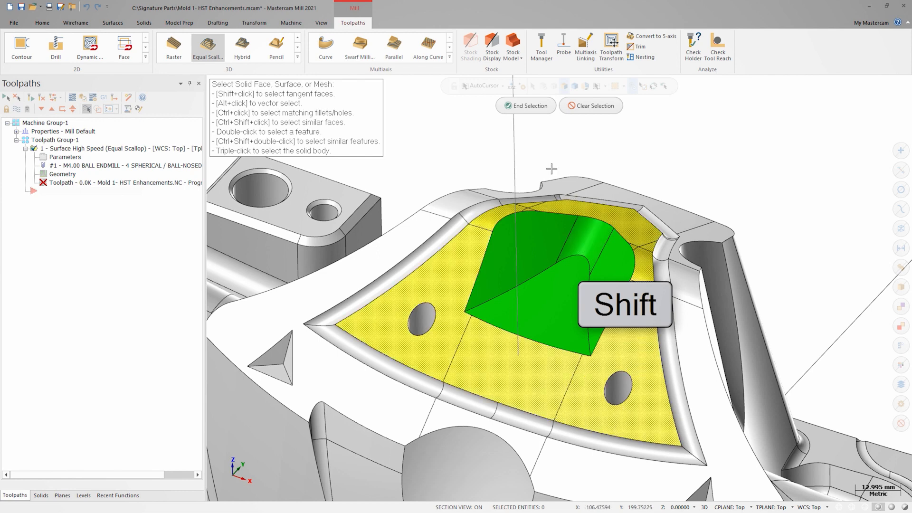
pyautogui.click(525, 105)
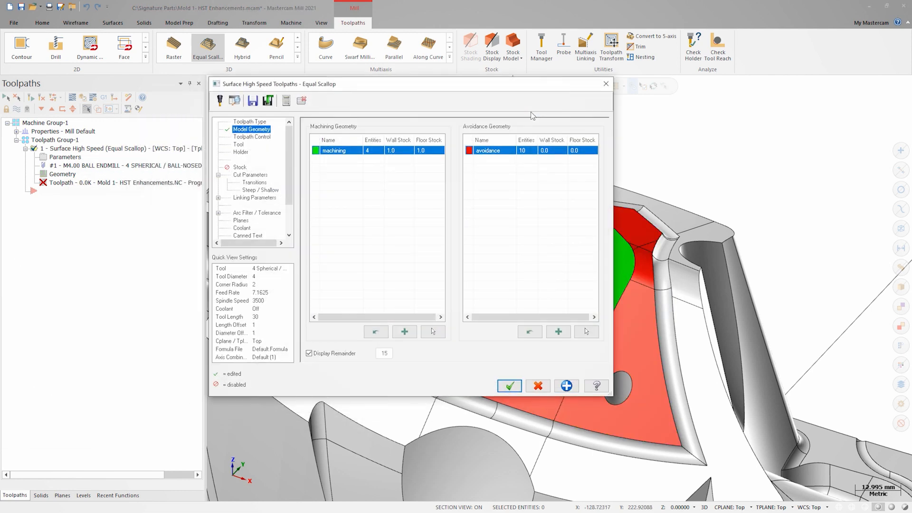
# - Reset wall and floor stock to zero and enable projected boundary smoothing tolerance of 25
pyautogui.click(375, 331)
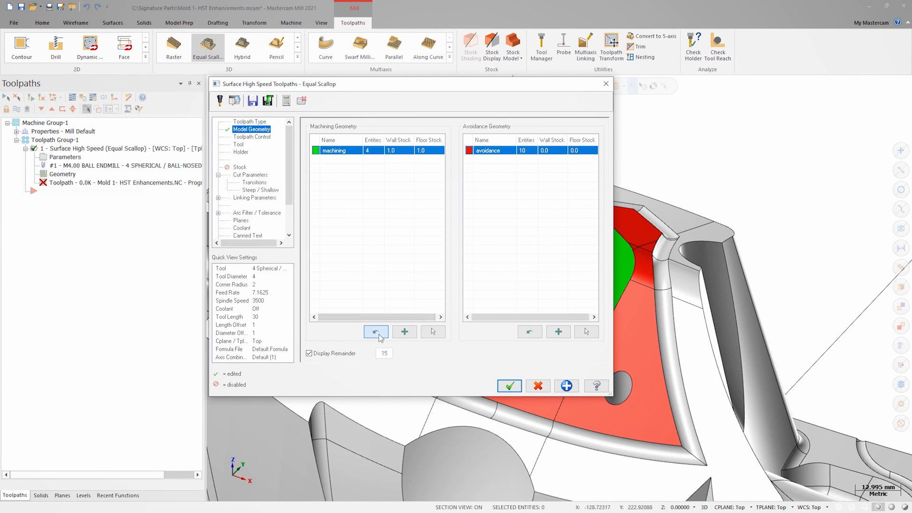
pyautogui.click(376, 332)
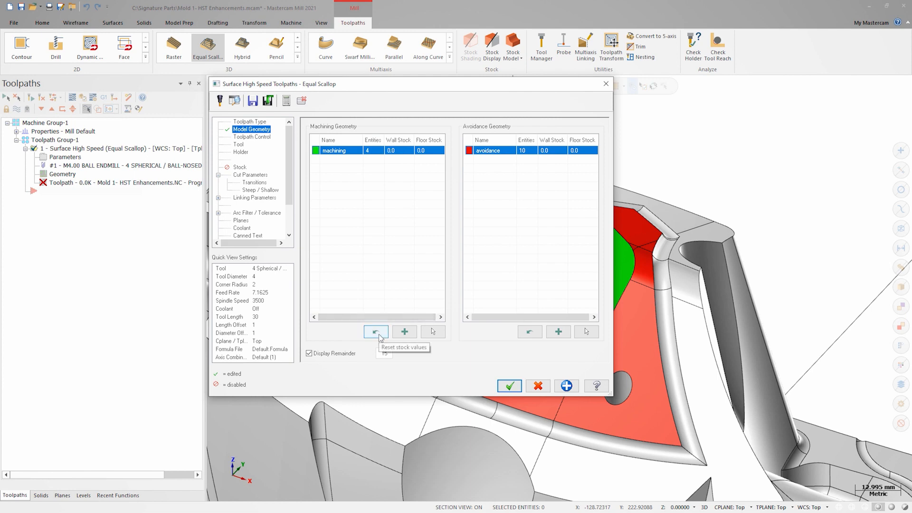
pyautogui.moveTo(281, 175)
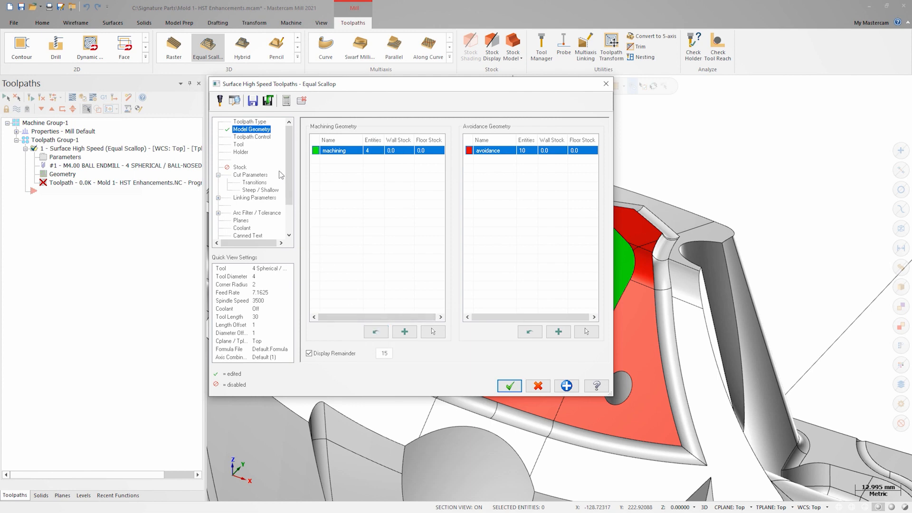
pyautogui.click(252, 136)
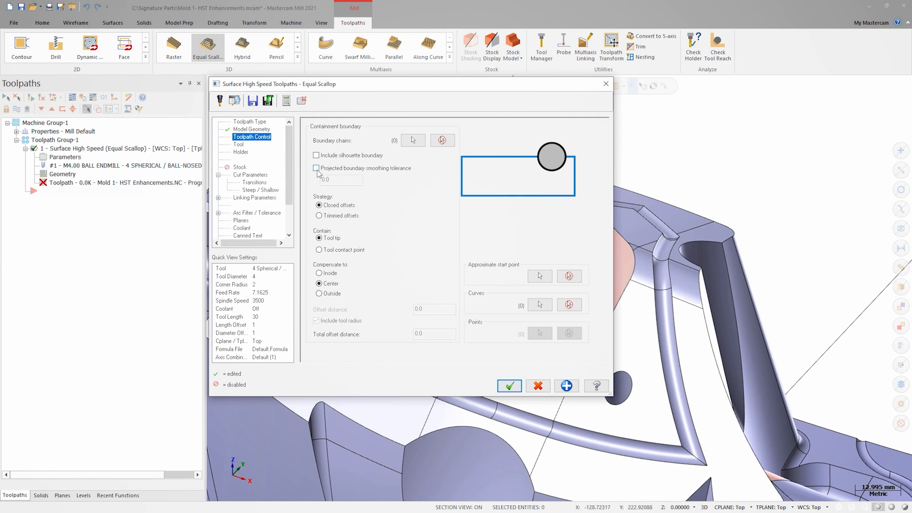
pyautogui.click(317, 169)
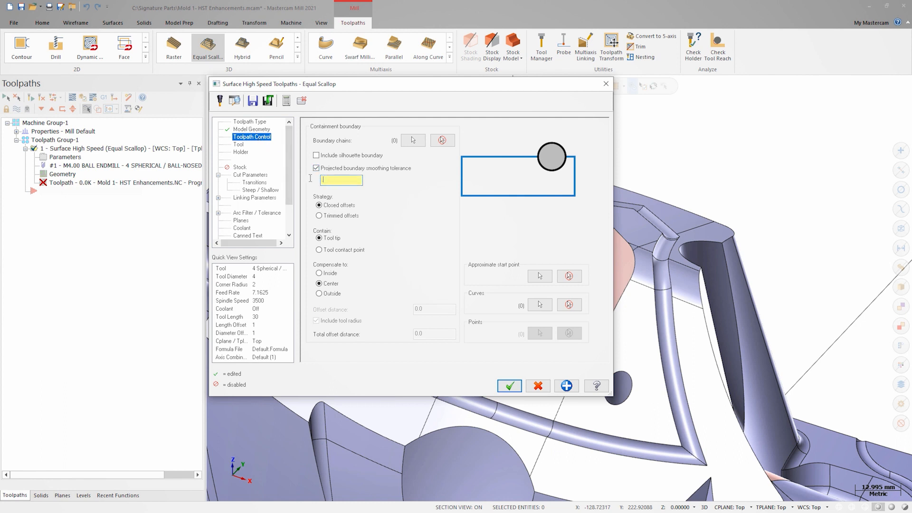
pyautogui.write('25')
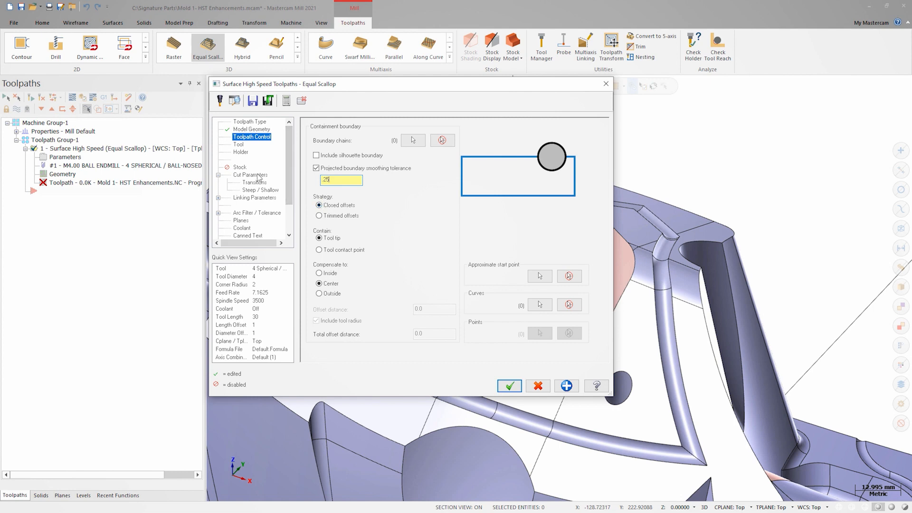
pyautogui.click(251, 175)
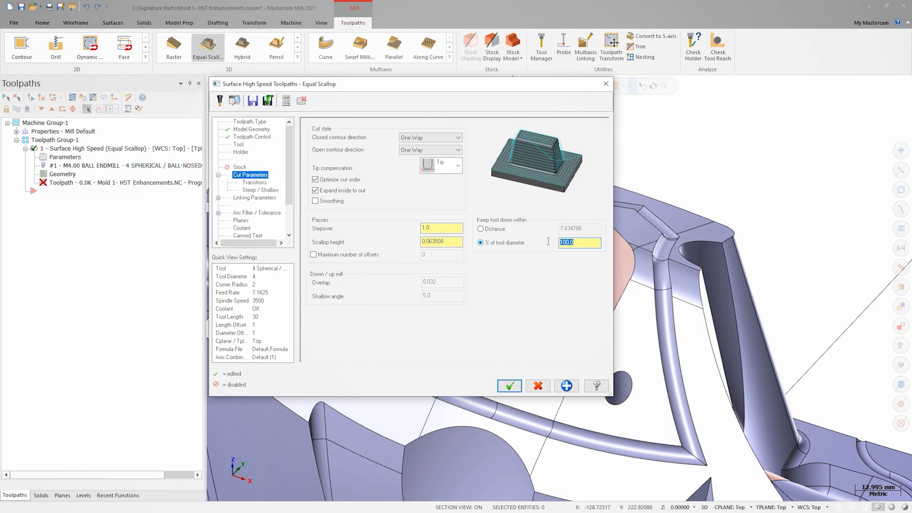
# - Accept the dialog to generate the equal-scallop toolpath, about 161.2K
pyautogui.click(509, 386)
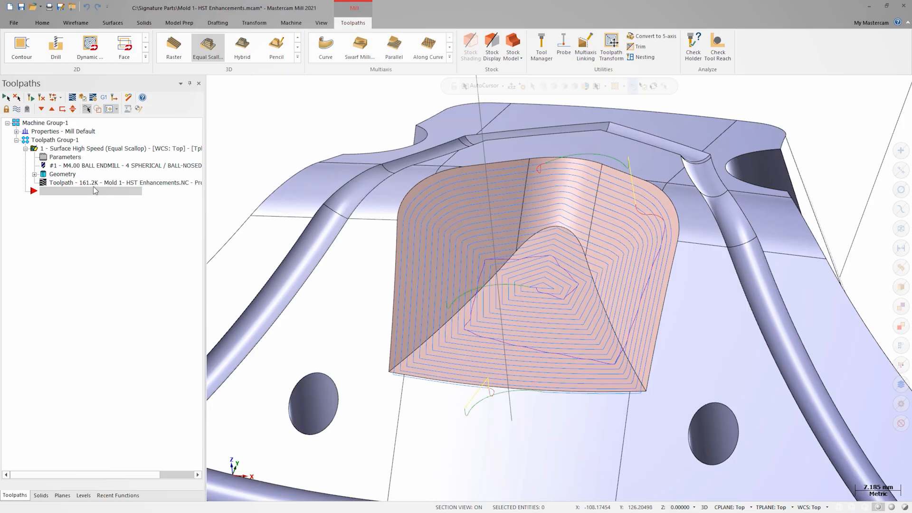
# - Apply lead transitions and set horizontal arc entry and exit to 0.0 in Linking Parameters
pyautogui.doubleClick(64, 156)
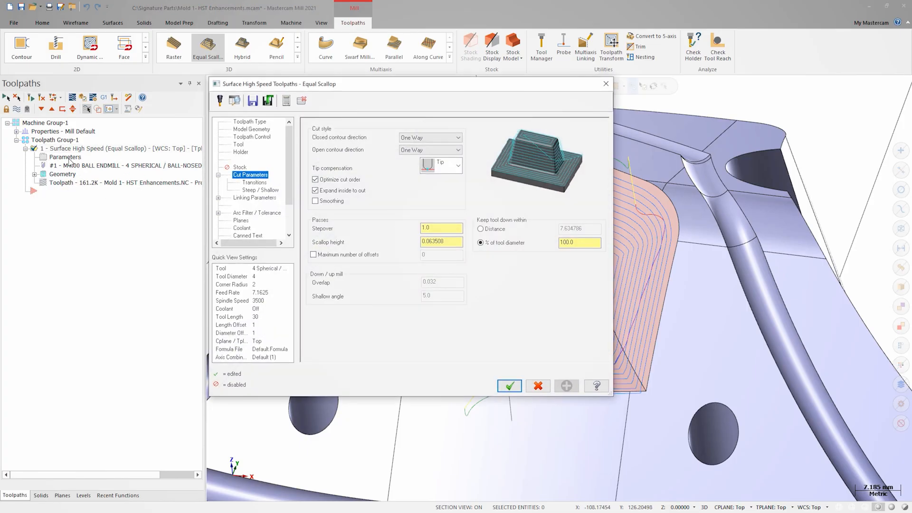
pyautogui.click(254, 198)
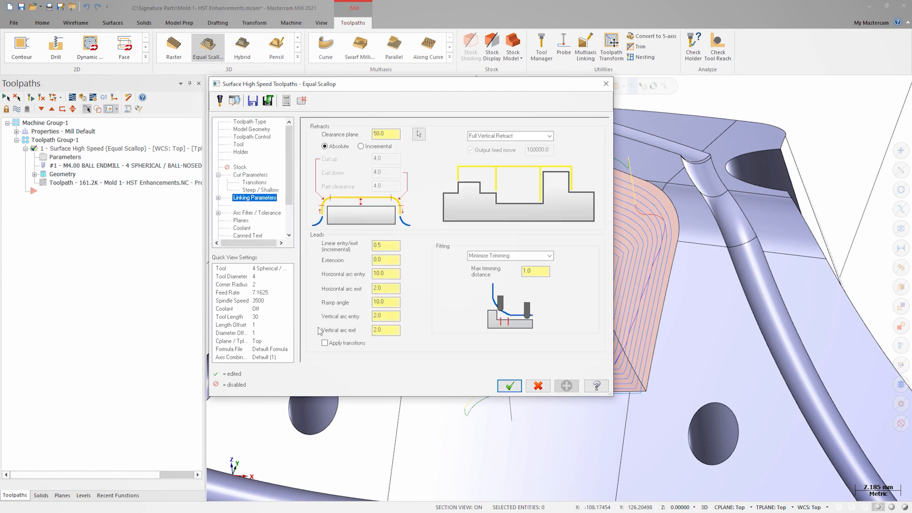
pyautogui.click(324, 343)
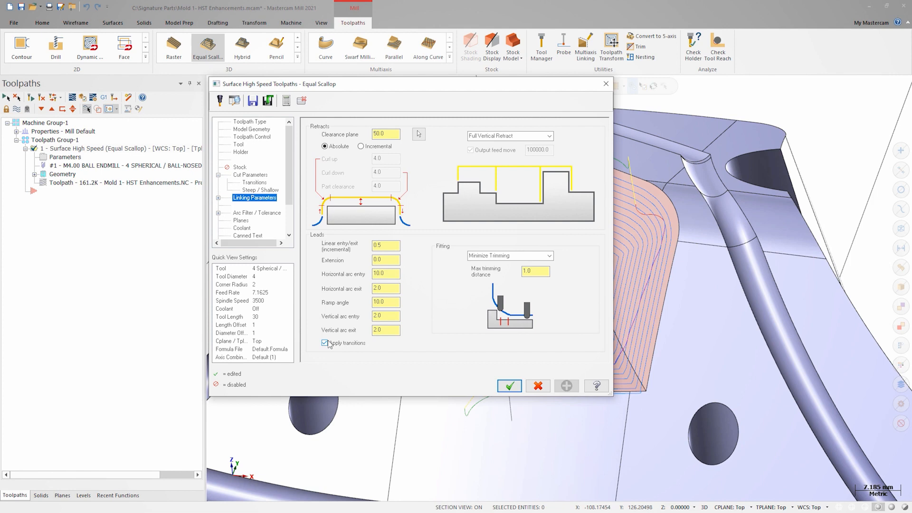
pyautogui.tripleClick(386, 274)
pyautogui.write('0')
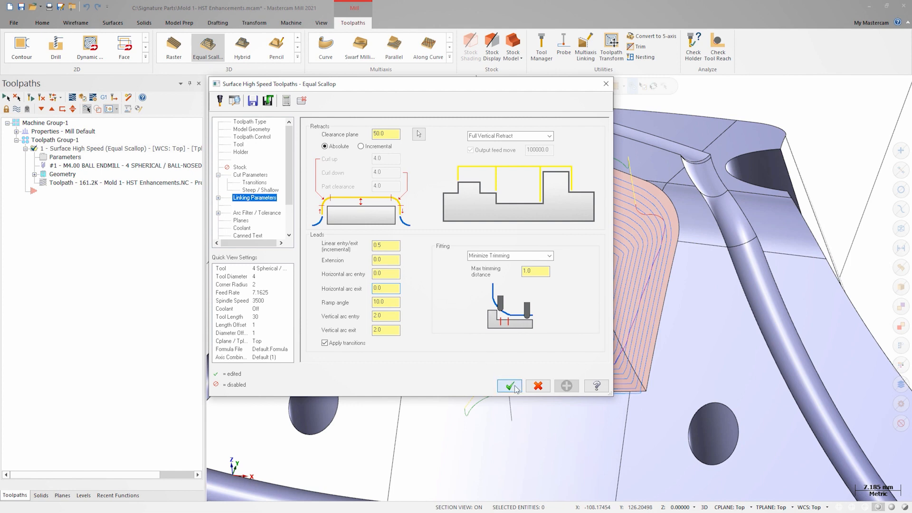
# - Regenerate the equal-scallop toolpath with transitions applied, now about 214.5K
pyautogui.click(508, 386)
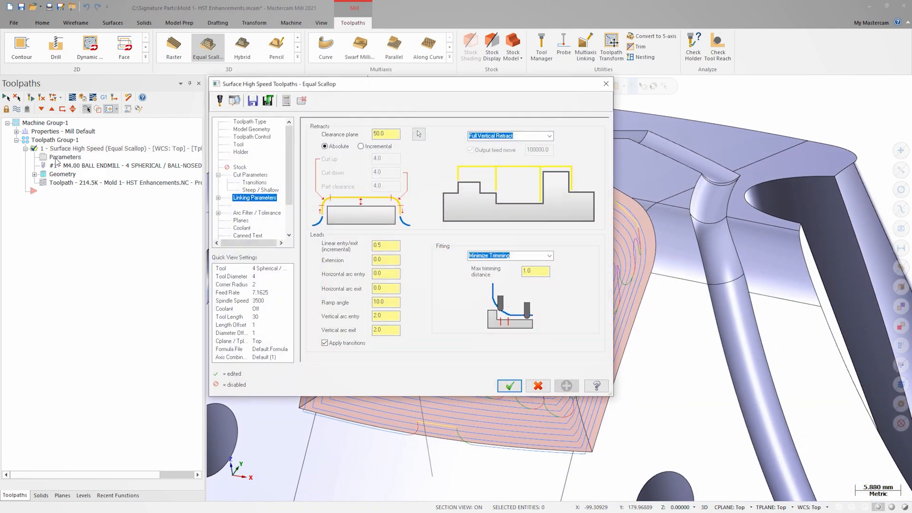
# - Set the transition ramp angle to 0 and regenerate the toolpath, about 237.7K
pyautogui.click(253, 182)
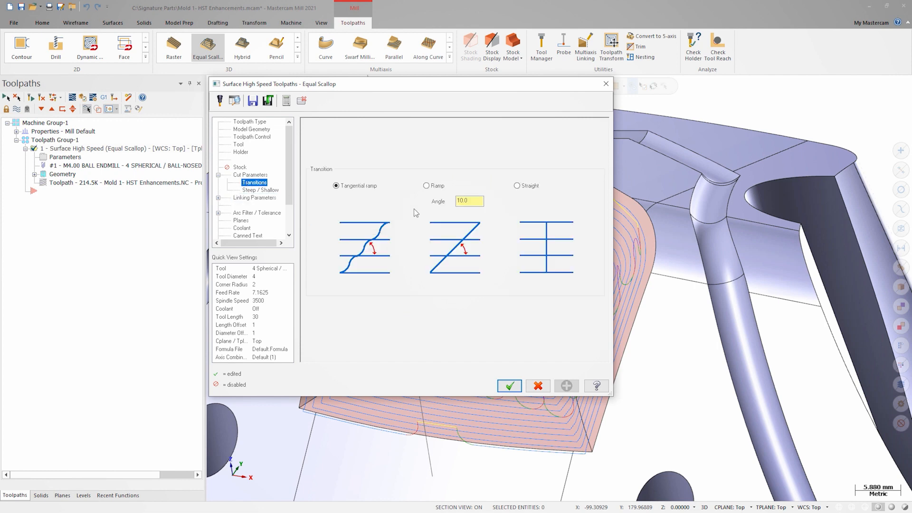
pyautogui.tripleClick(469, 200)
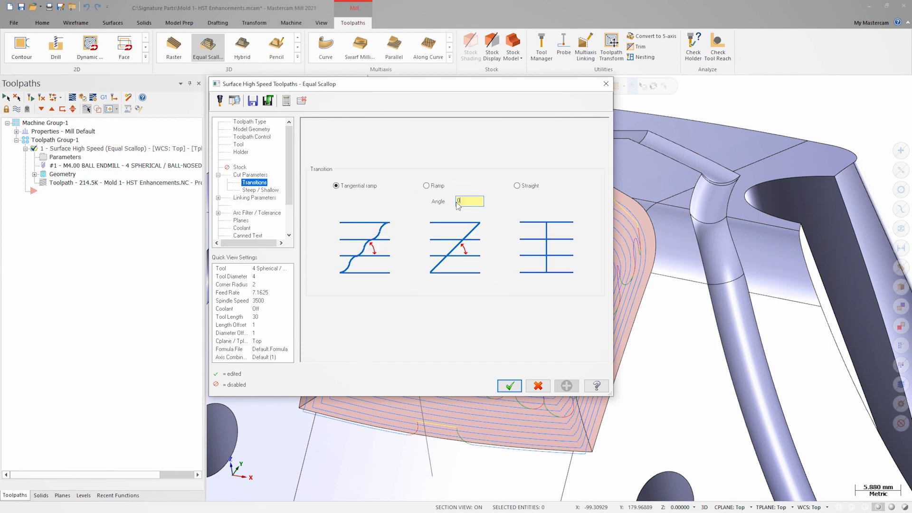
pyautogui.click(508, 385)
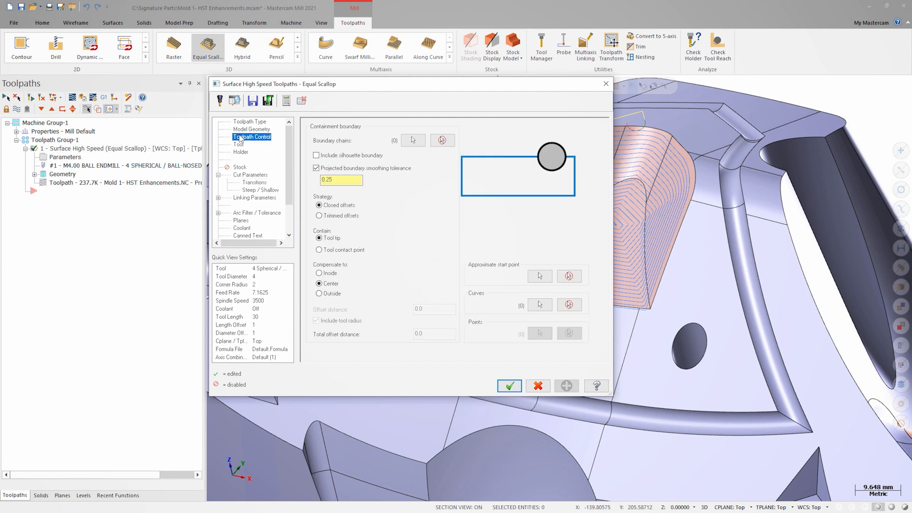
# - Chain the face's lower edge, reversed, as the approximate start curve
pyautogui.click(319, 215)
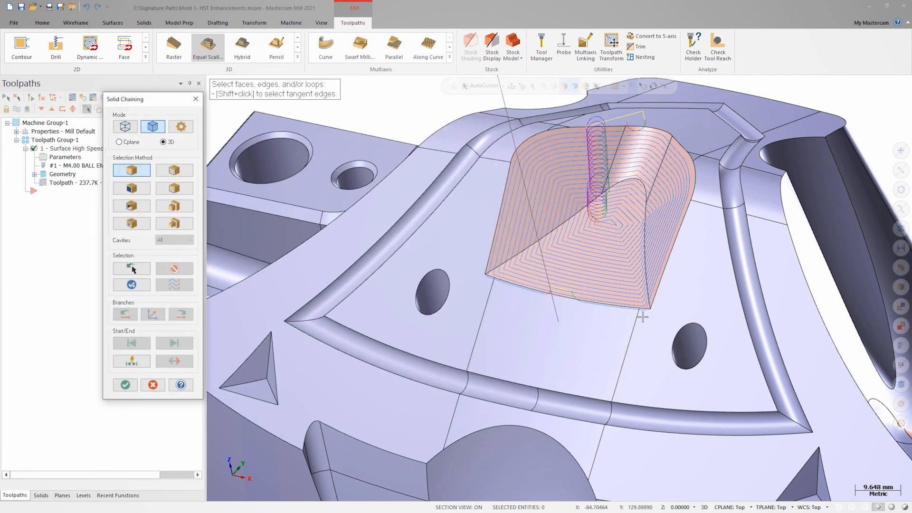
pyautogui.click(642, 317)
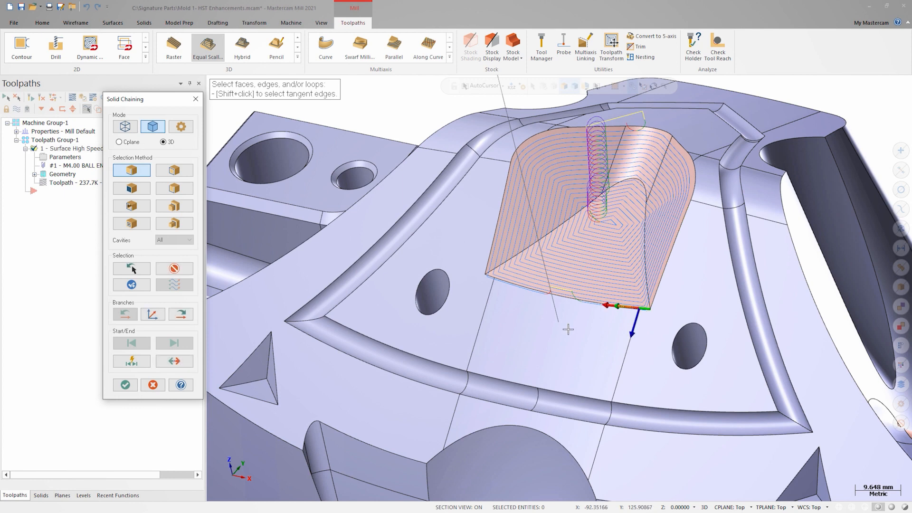
pyautogui.click(173, 343)
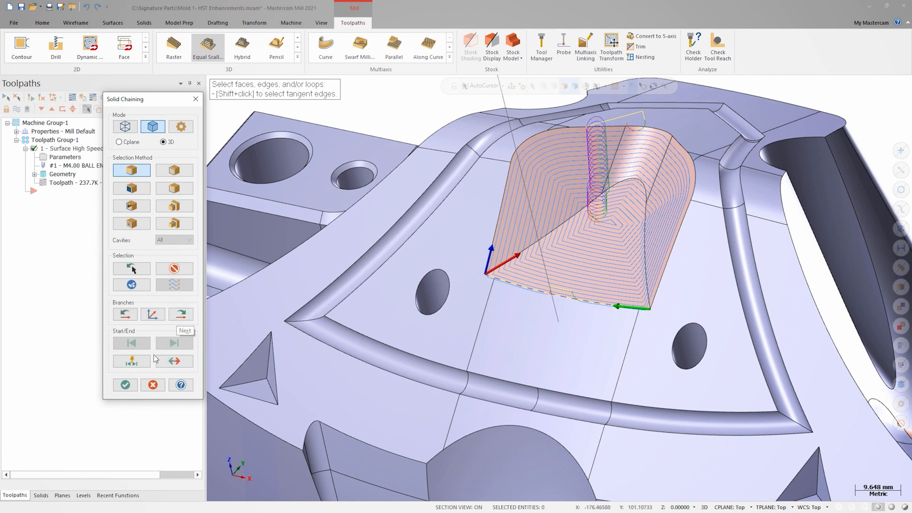
pyautogui.click(125, 384)
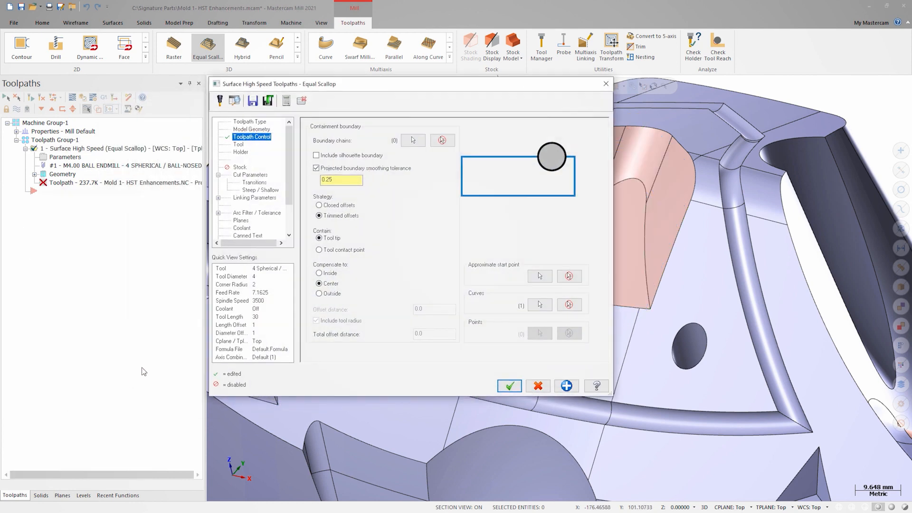
# - Set open contour direction to Zigzag and accept the equal-scallop settings
pyautogui.click(251, 174)
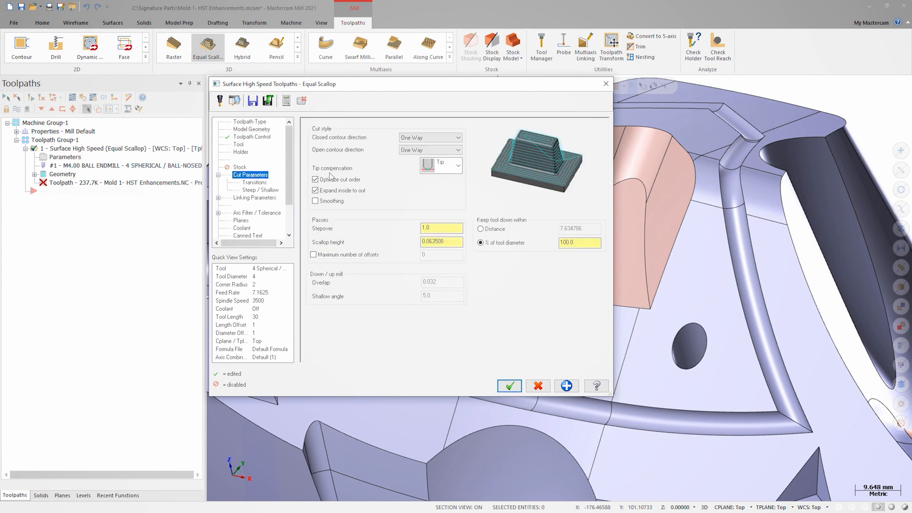
pyautogui.click(430, 149)
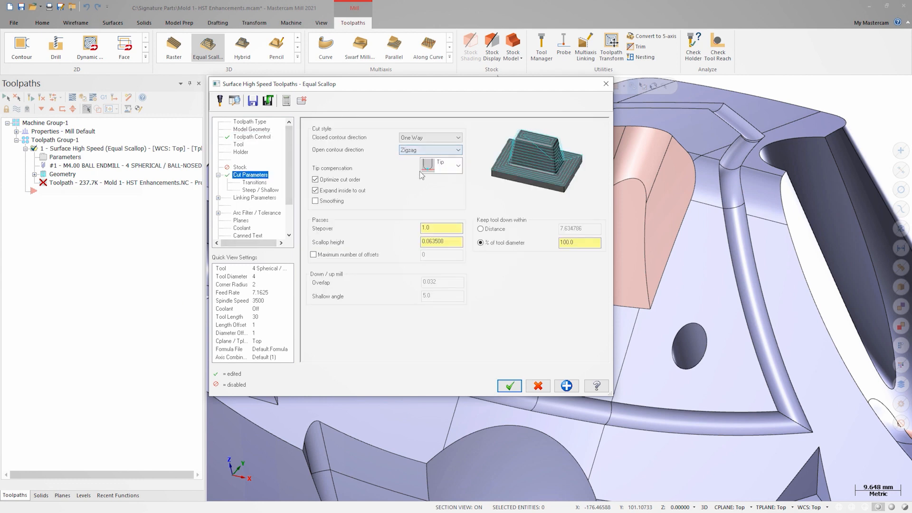
pyautogui.moveTo(441, 225)
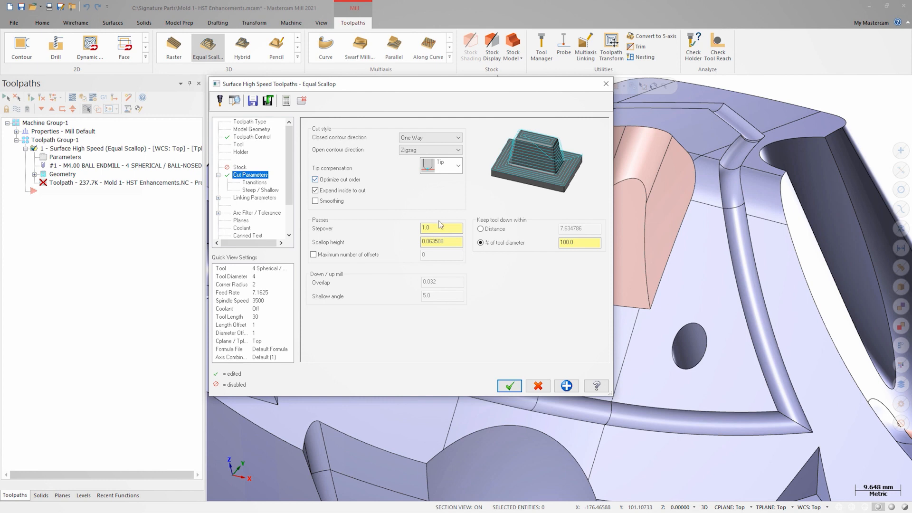
pyautogui.click(509, 386)
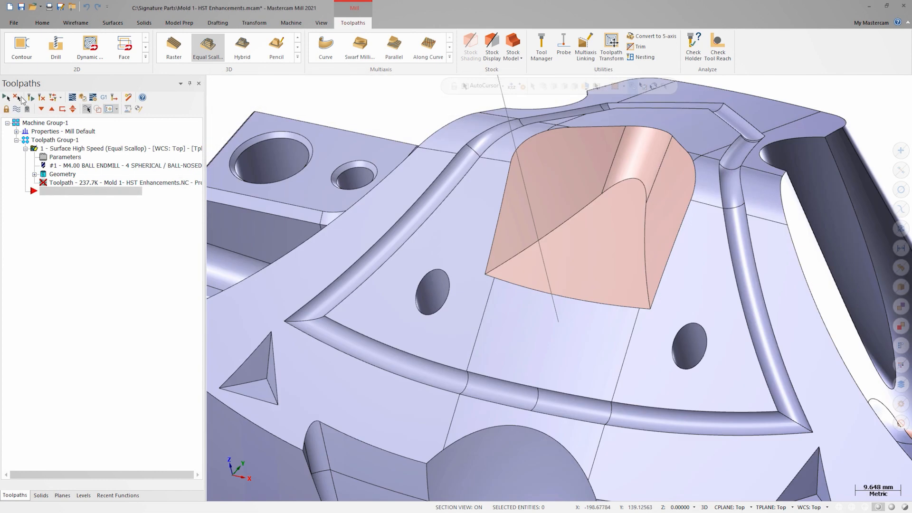
# - Regenerate the dirty equal-scallop toolpath, now about 417.3K with zigzag passes
pyautogui.click(31, 97)
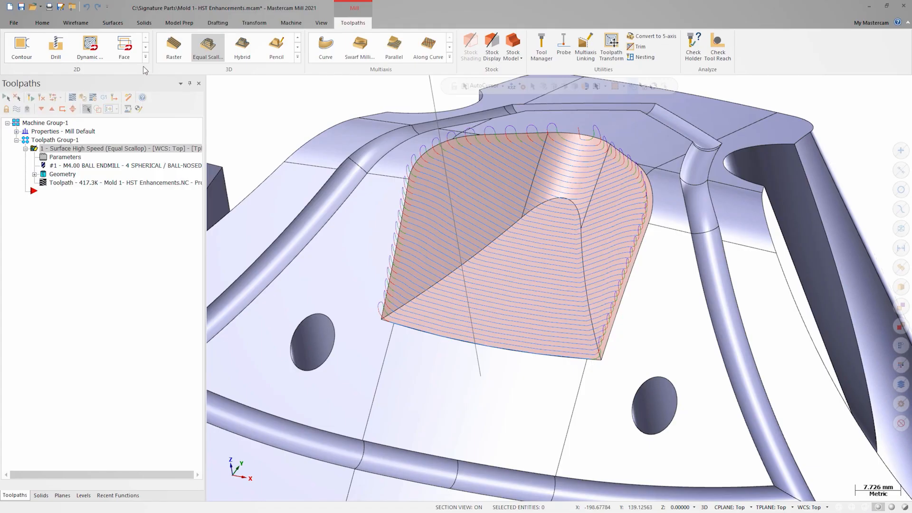
# - Create a high-speed raster toolpath on the flat face with wall and floor stock 0
pyautogui.click(174, 47)
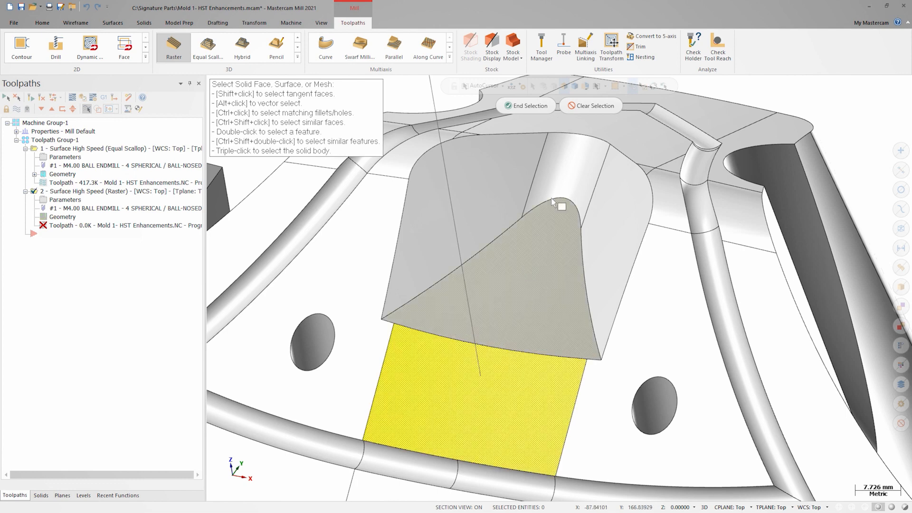
pyautogui.click(525, 105)
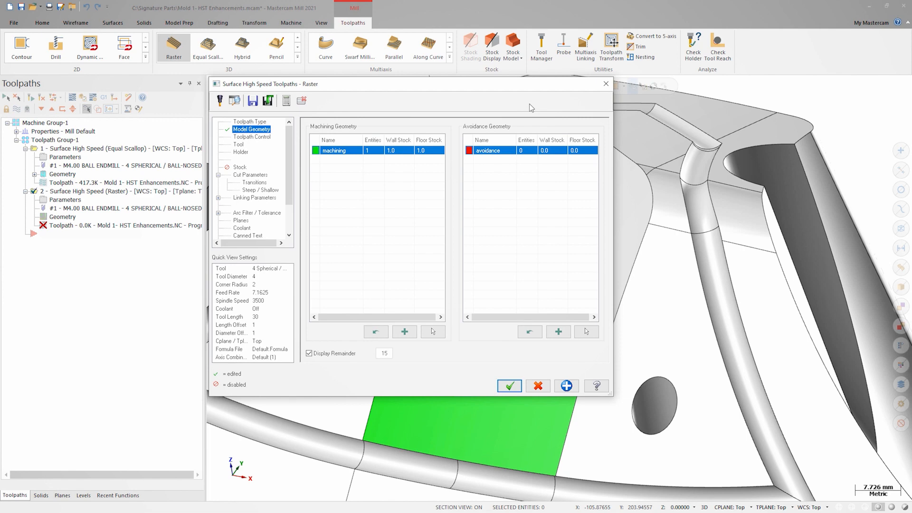
pyautogui.click(375, 332)
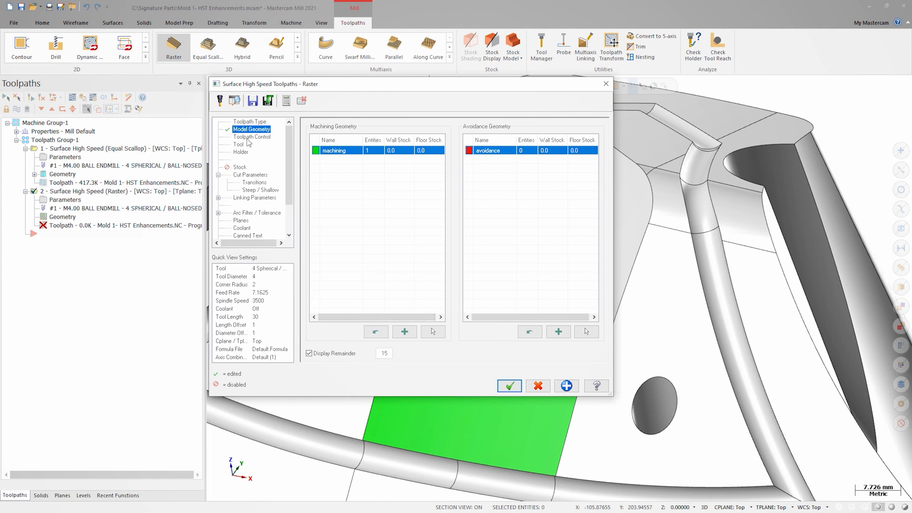
# - Include the silhouette boundary in the raster toolpath's containment
pyautogui.click(251, 137)
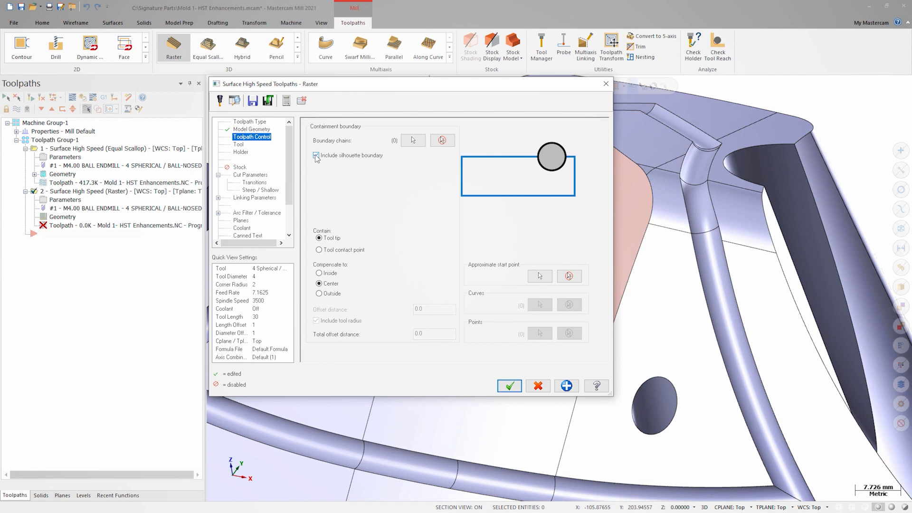
pyautogui.click(316, 155)
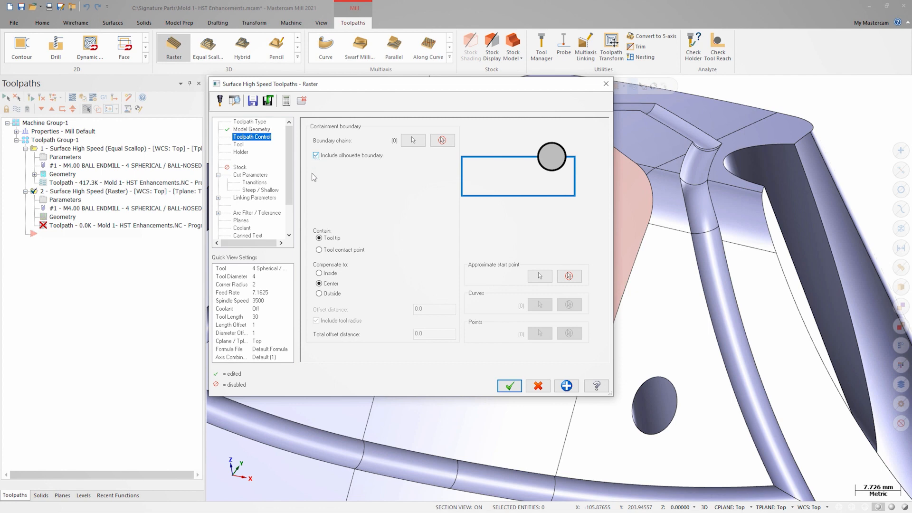
pyautogui.click(256, 198)
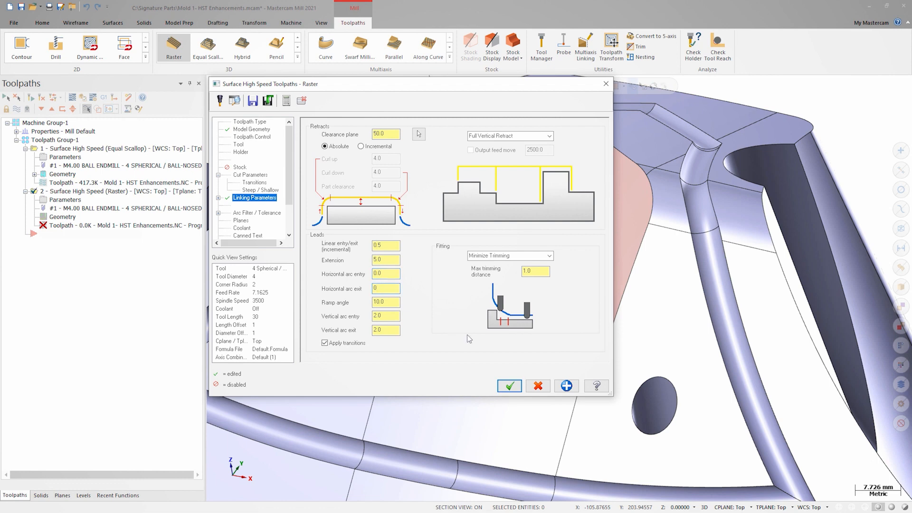
# - Accept the raster settings to generate the toolpath, about 128.6K
pyautogui.click(508, 386)
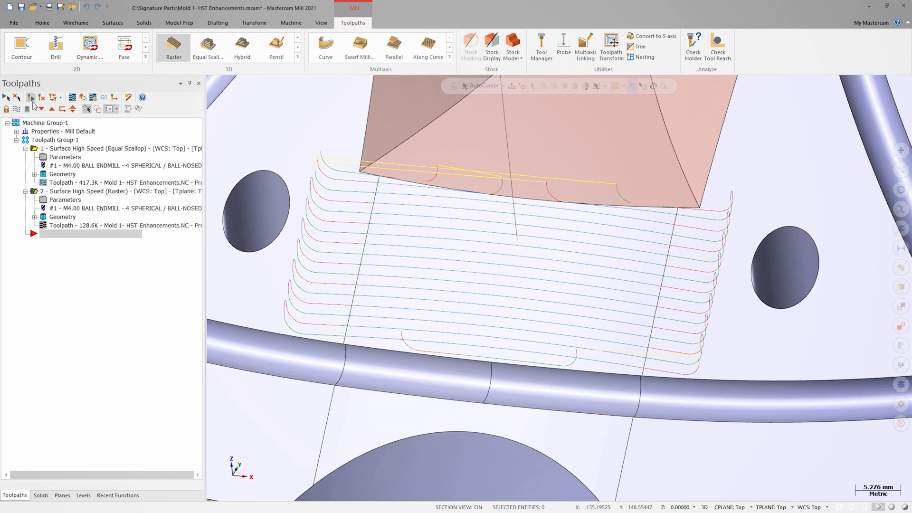
# - Add the neighbouring wall faces as raster avoidance geometry with 3.0 floor stock
pyautogui.doubleClick(65, 199)
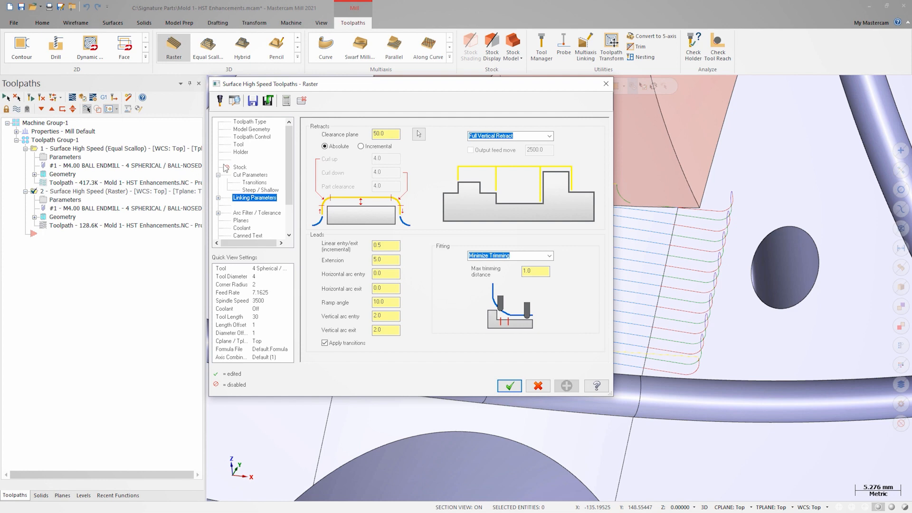
pyautogui.click(252, 128)
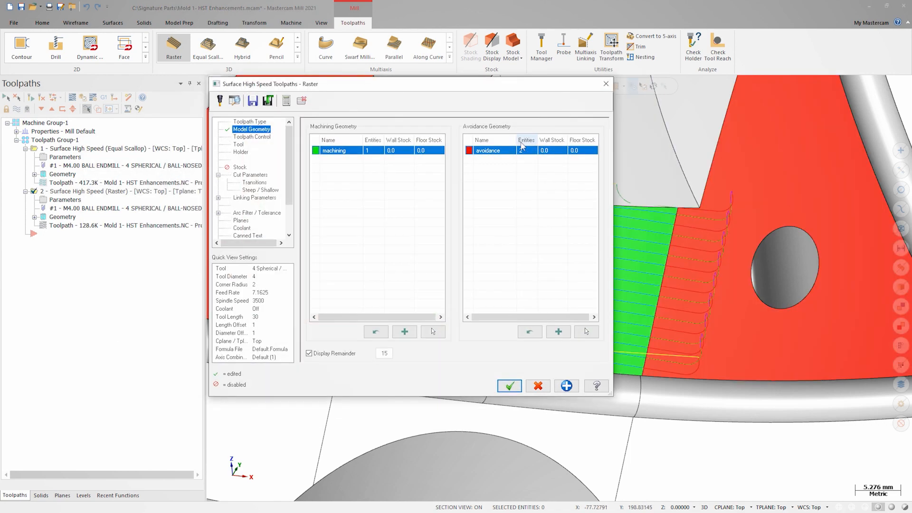
pyautogui.click(581, 150)
pyautogui.write('3')
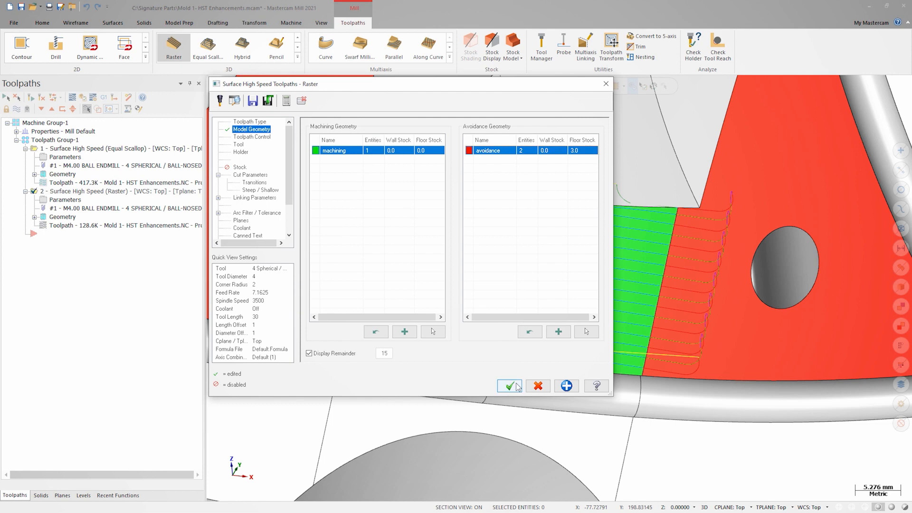
pyautogui.click(509, 386)
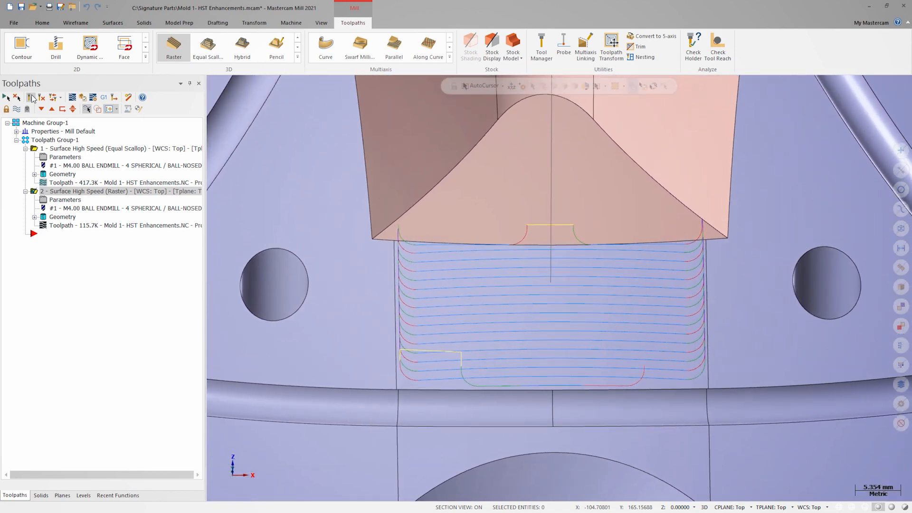
# - Zoom in to inspect the regenerated raster passes stopping short of the sloped wall
pyautogui.scroll(3)
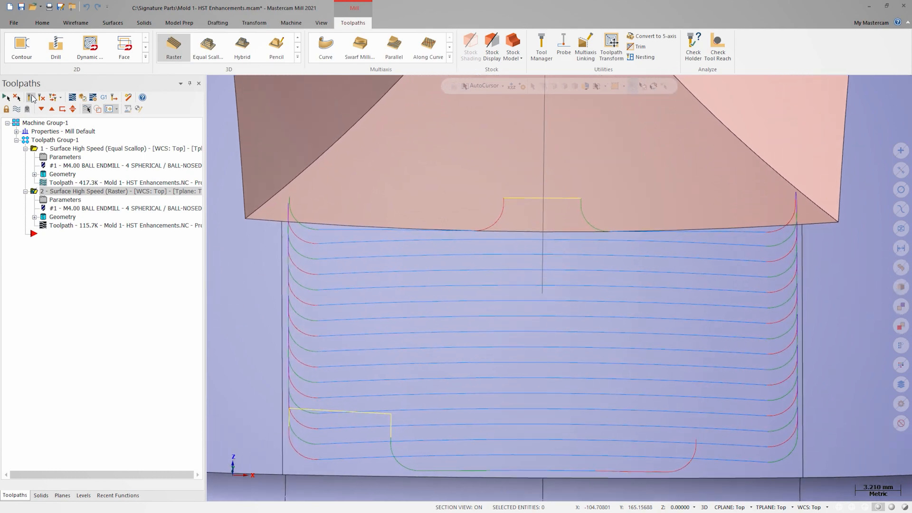